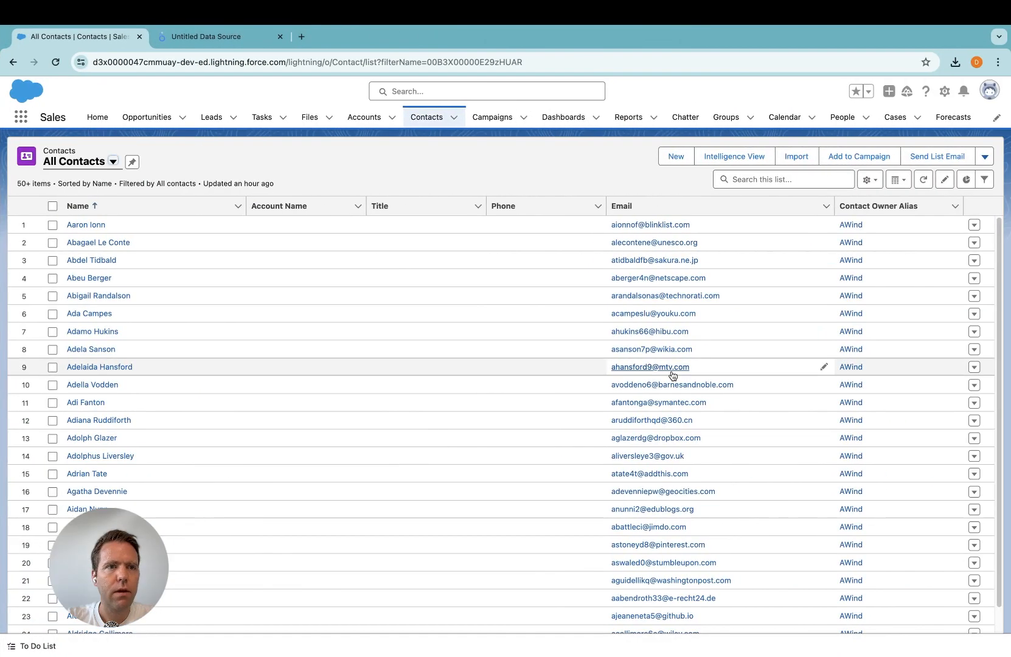
pyautogui.moveTo(735, 364)
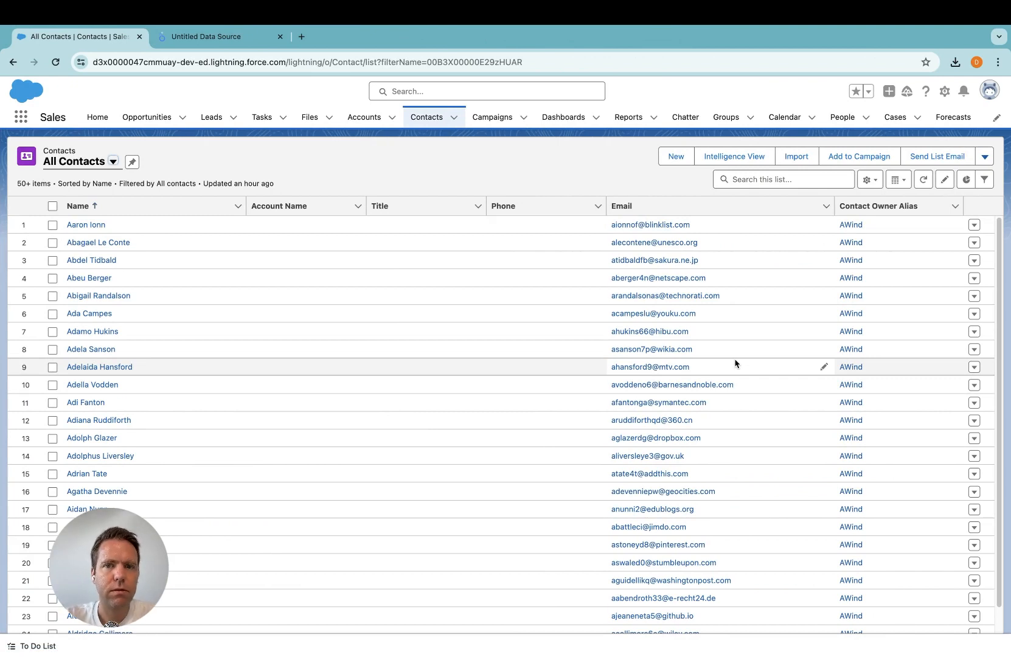
pyautogui.moveTo(386, 349)
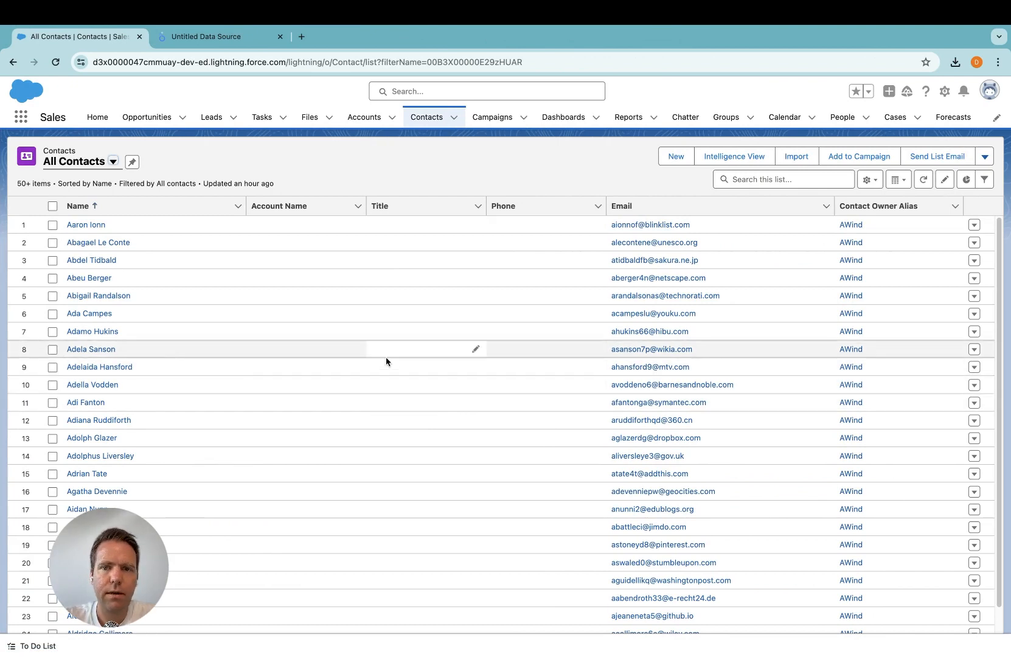
pyautogui.moveTo(653, 398)
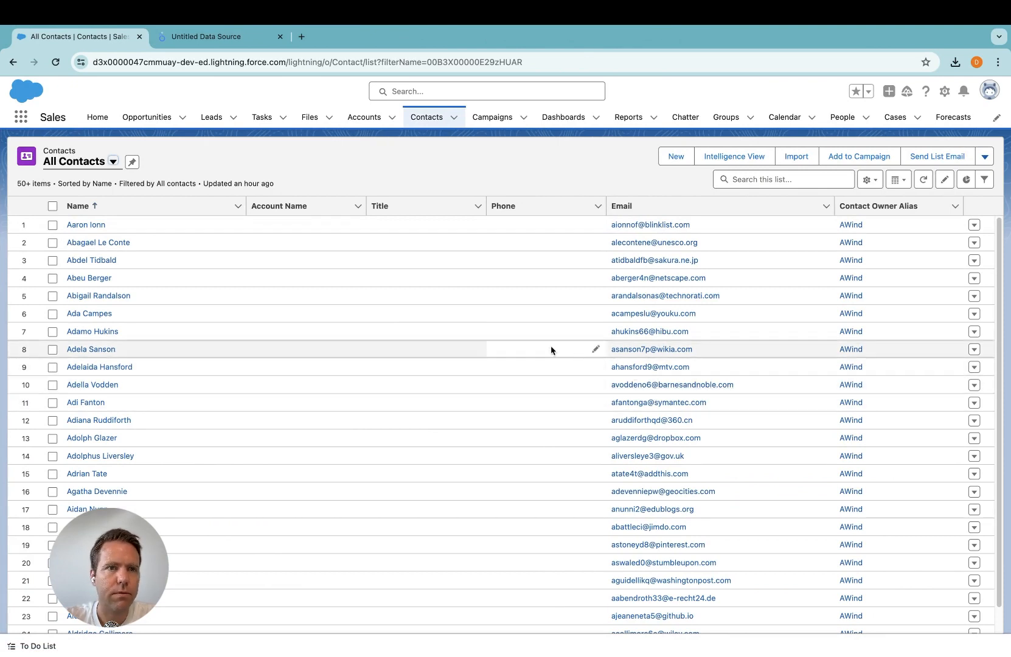
# Search the Looker Studio connectors for 'salesforce' to find the Windsor.ai Salesforce connector.
pyautogui.click(219, 37)
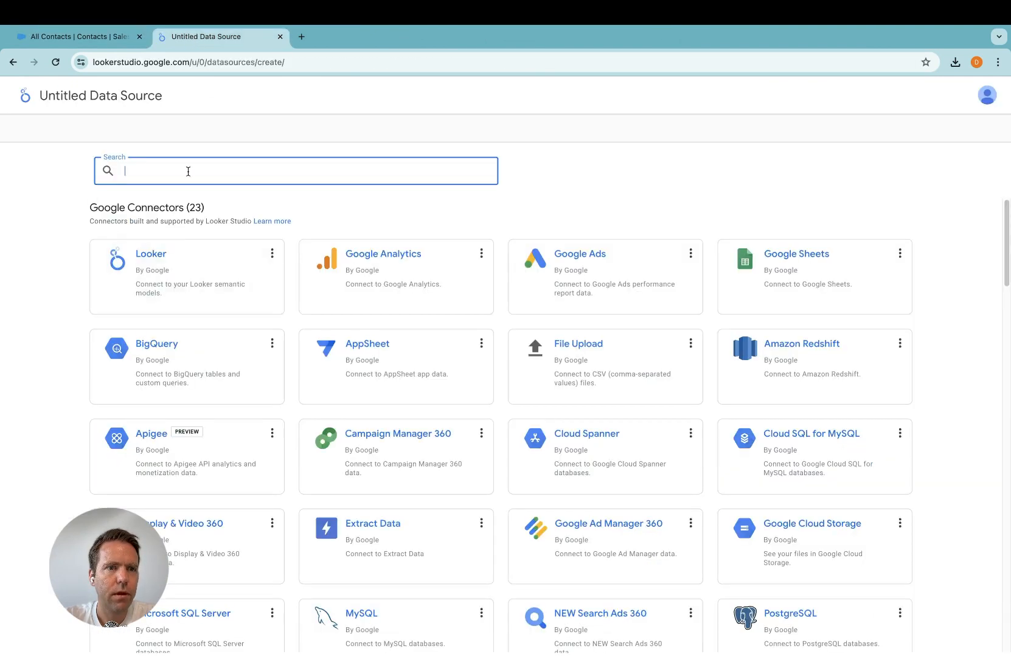
pyautogui.write('salesforce')
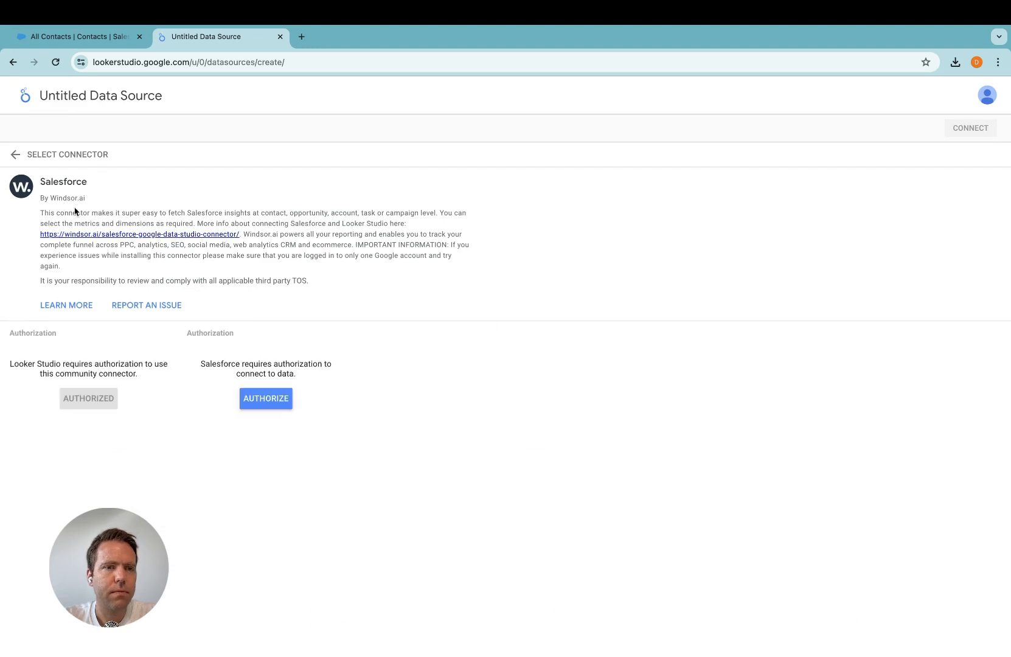
# Authorize the connector and grant Windsor.ai access to the Salesforce account, returning to Looker Studio.
pyautogui.click(265, 398)
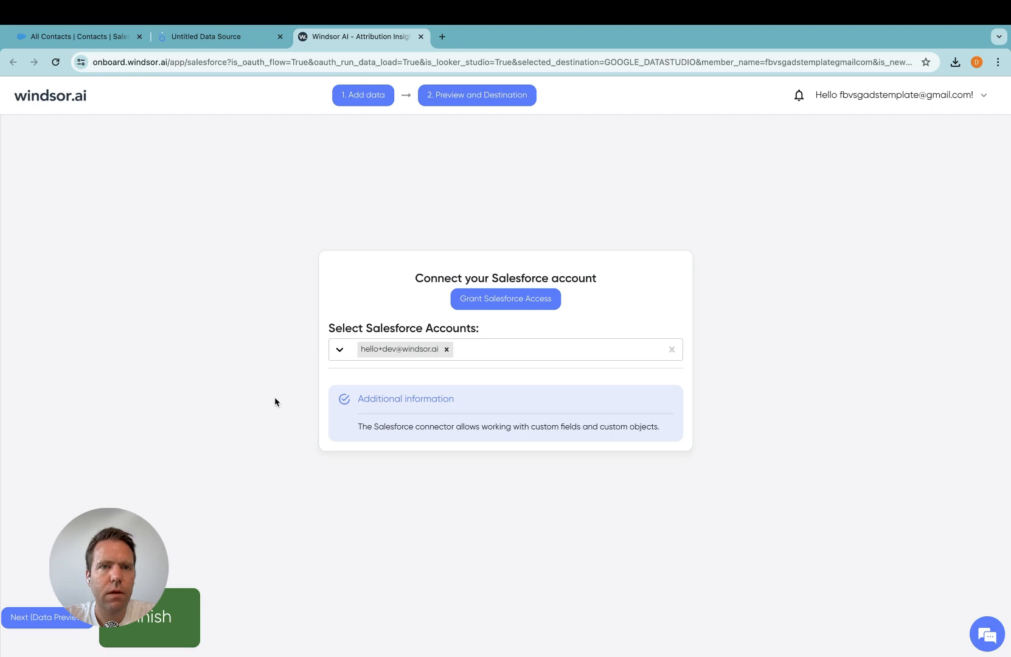
pyautogui.moveTo(460, 264)
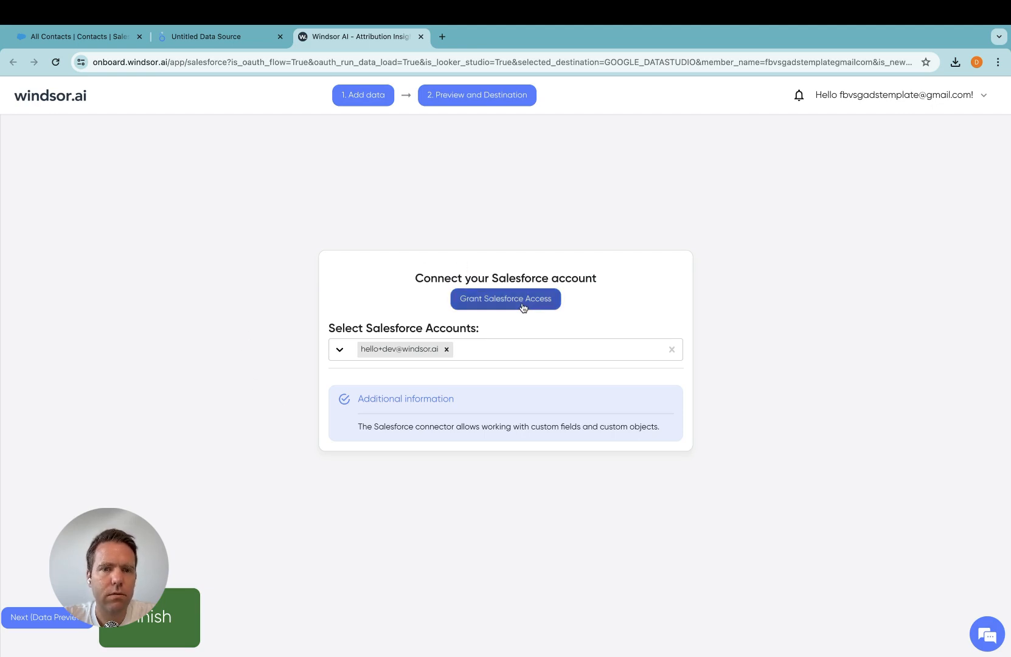
pyautogui.click(504, 298)
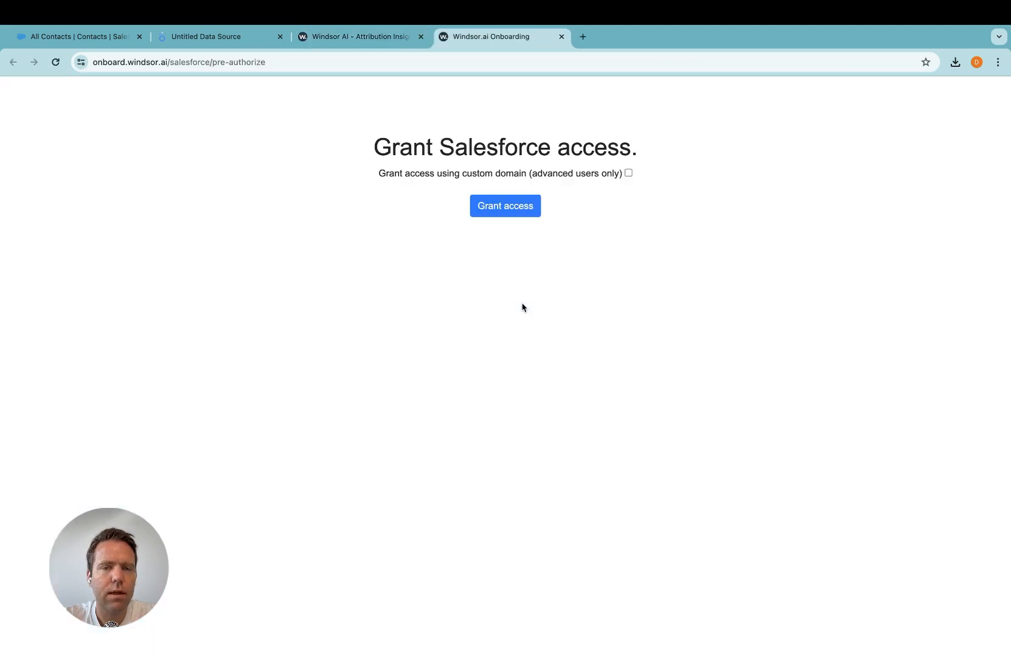
pyautogui.moveTo(452, 175)
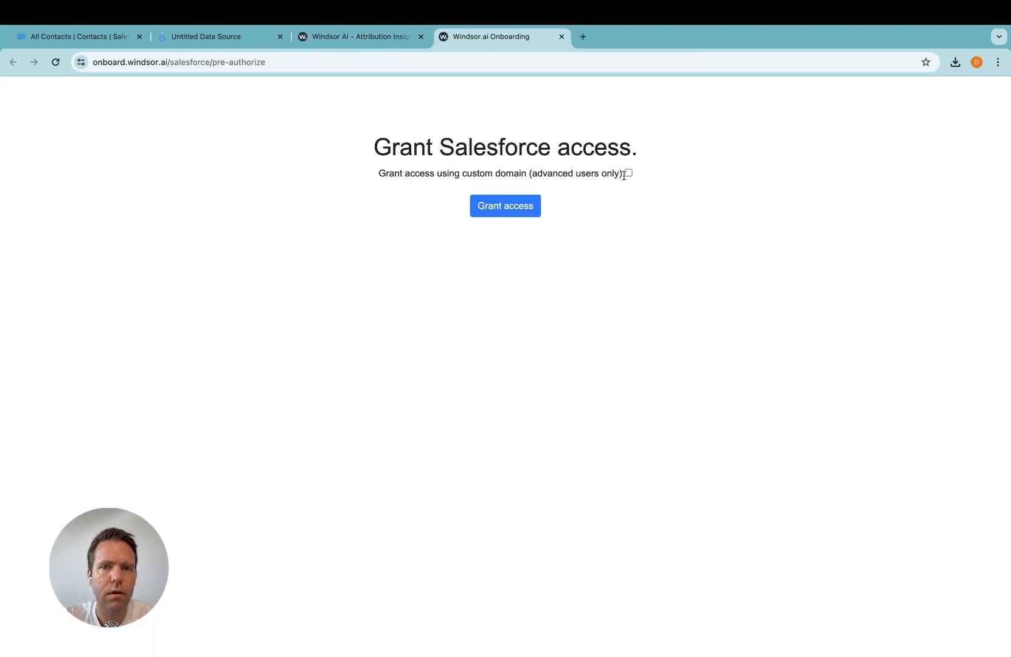
pyautogui.click(505, 205)
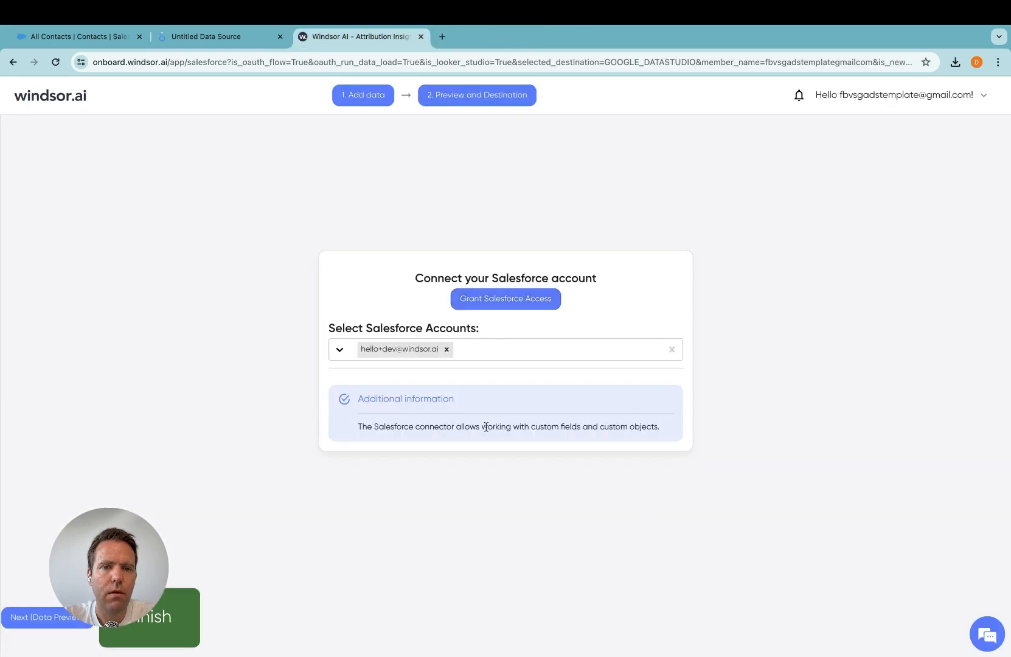
pyautogui.moveTo(583, 412)
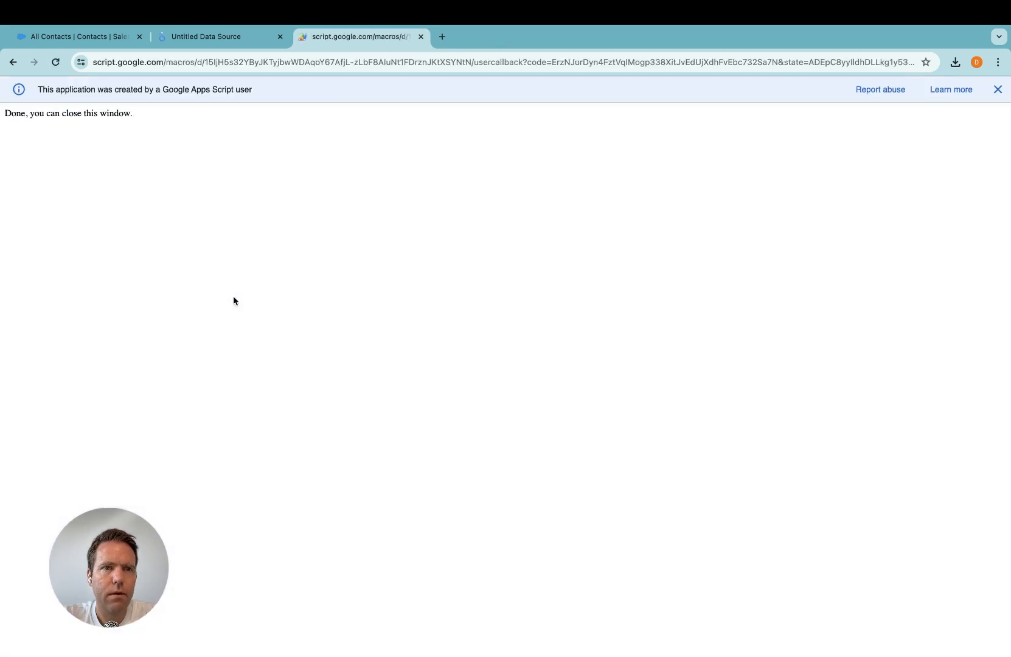
pyautogui.click(421, 36)
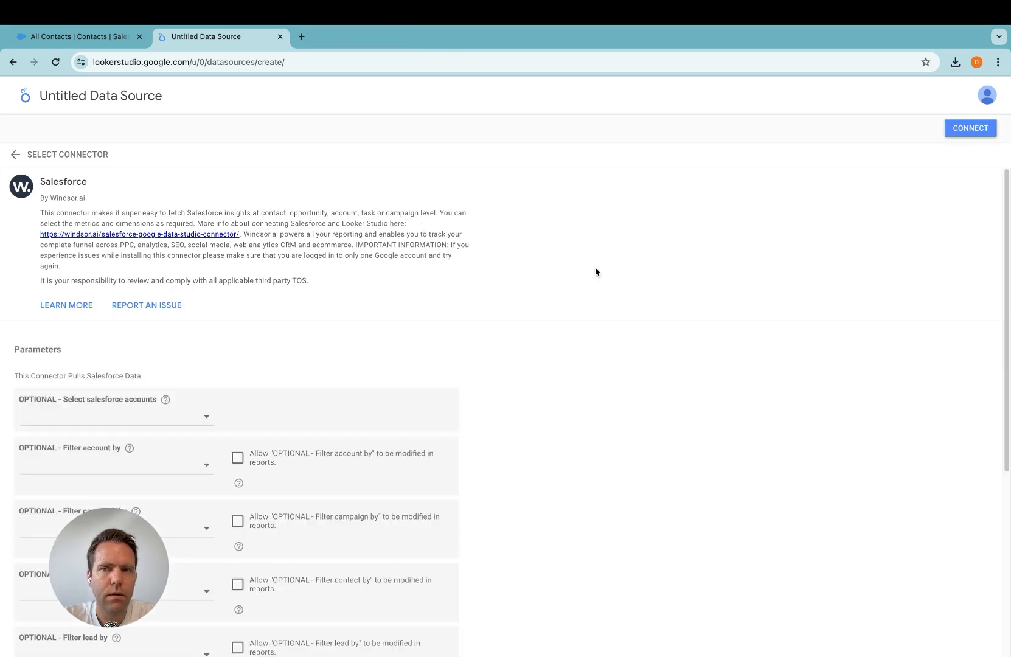
pyautogui.moveTo(965, 142)
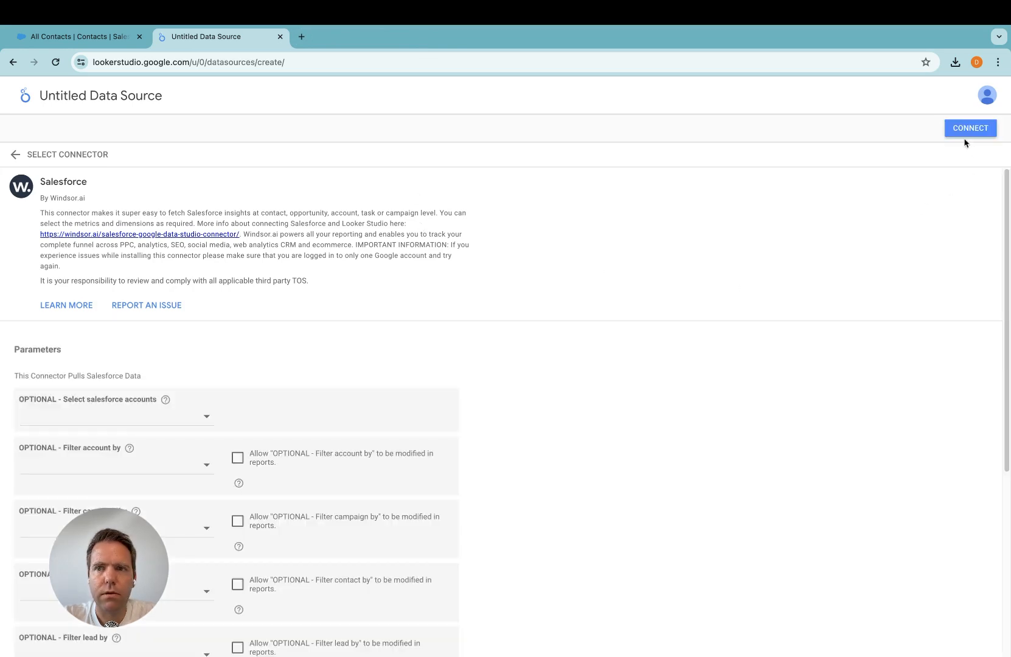
# Connect the Salesforce data source, listing its 327 fields.
pyautogui.click(969, 128)
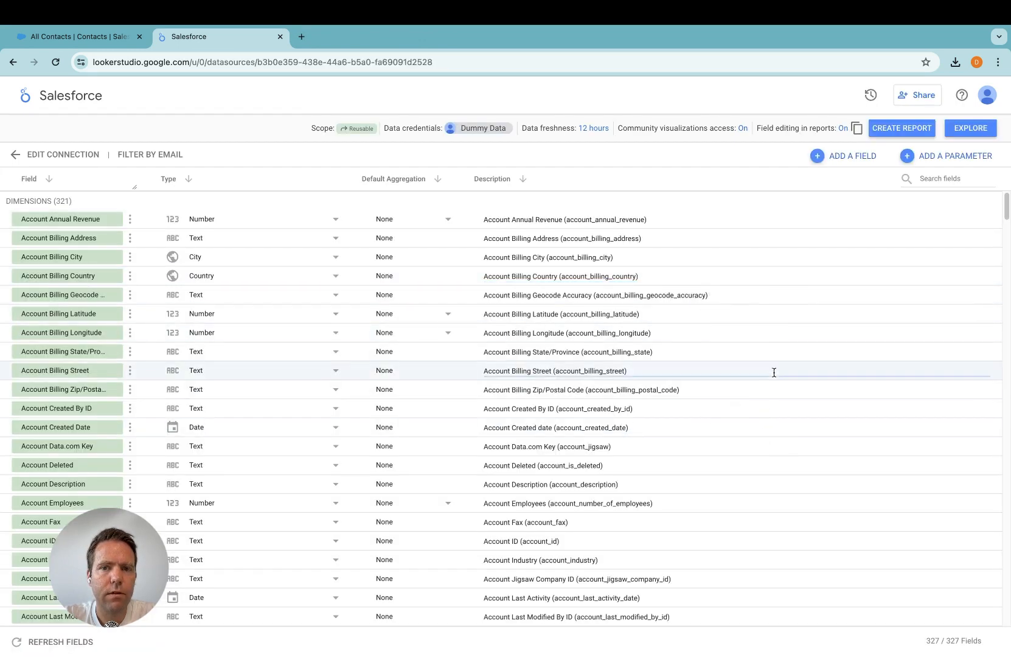
pyautogui.moveTo(625, 291)
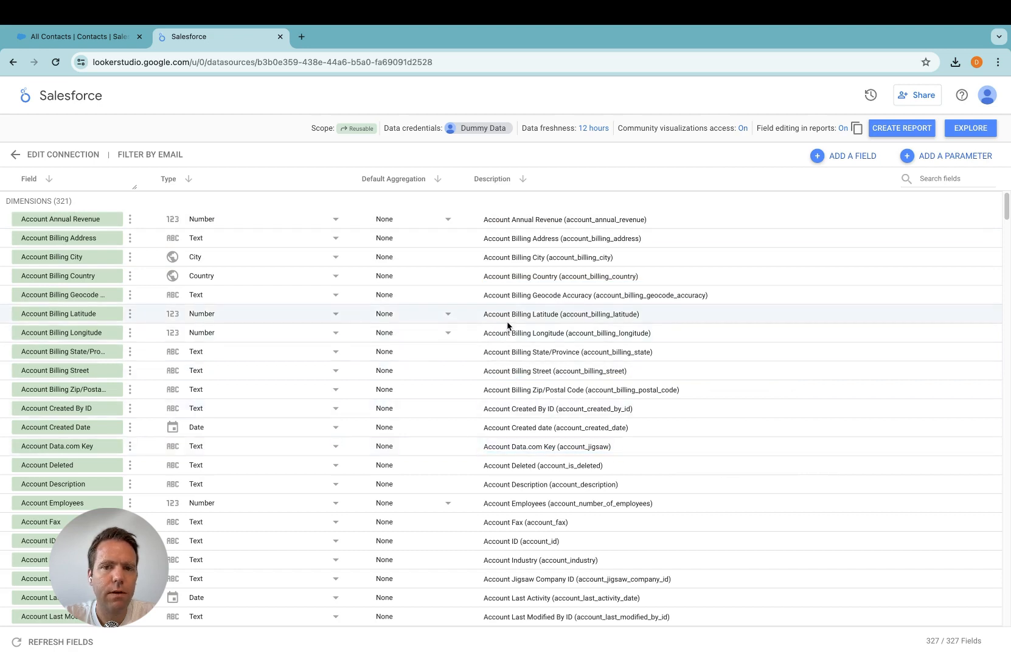
pyautogui.moveTo(614, 363)
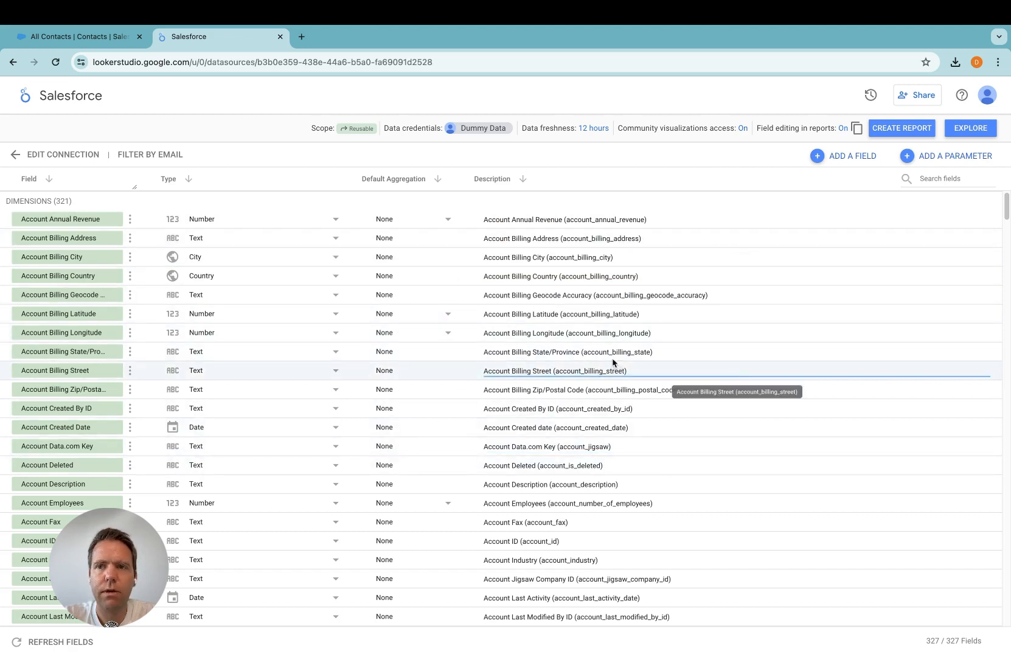
pyautogui.moveTo(1007, 139)
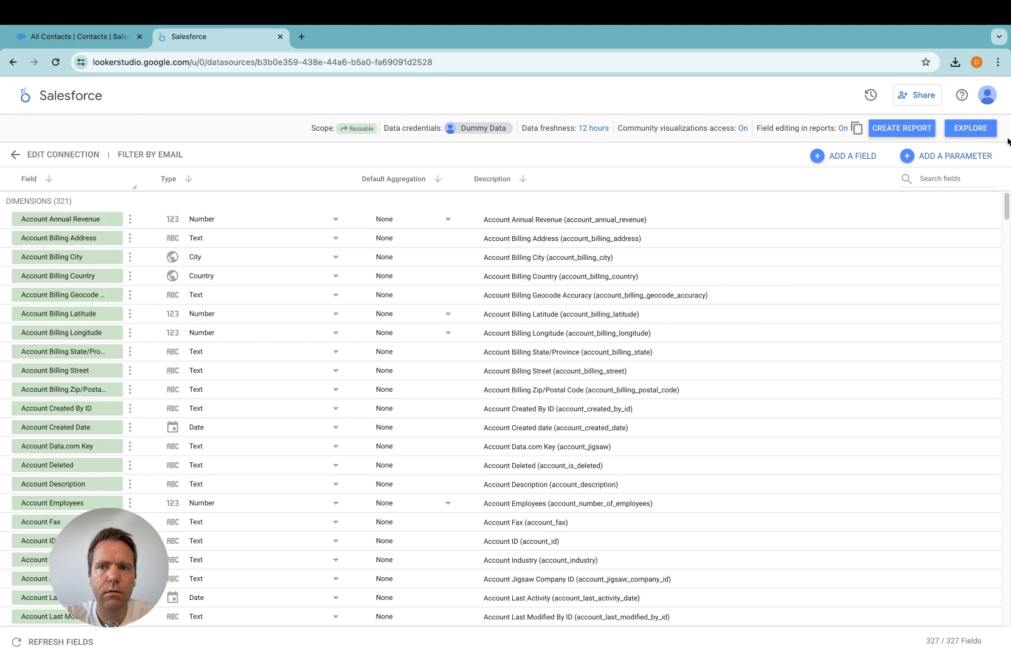
pyautogui.moveTo(901, 128)
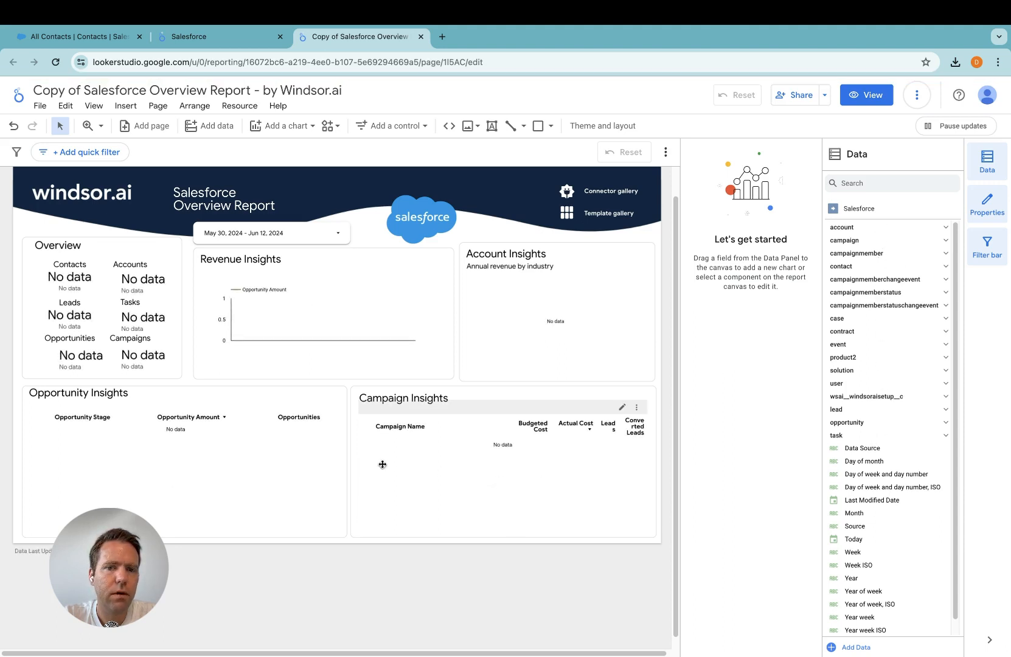
pyautogui.moveTo(388, 473)
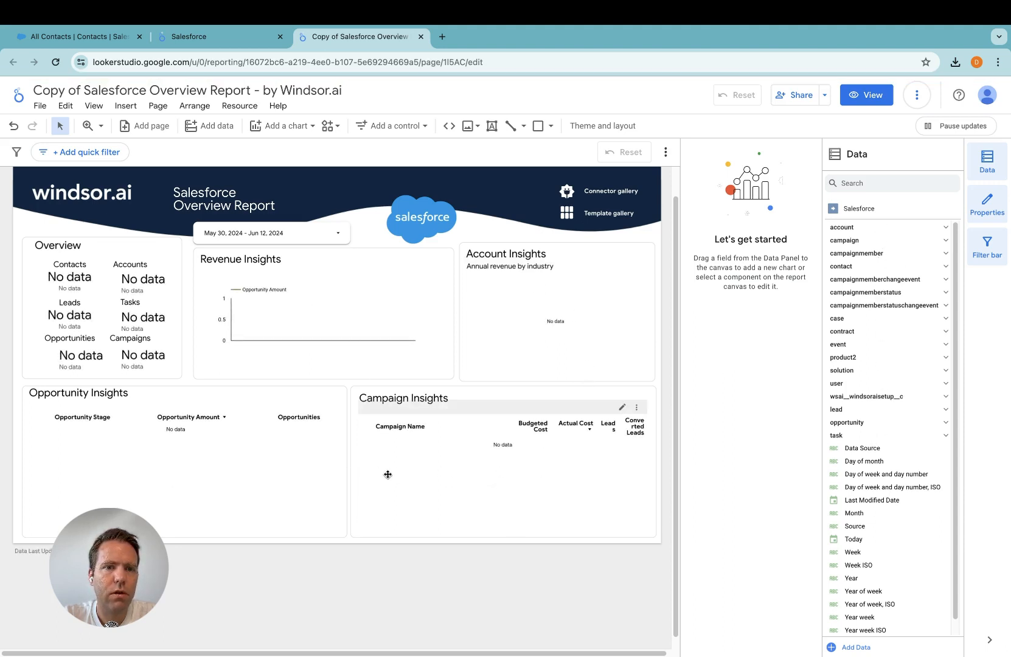
pyautogui.click(74, 36)
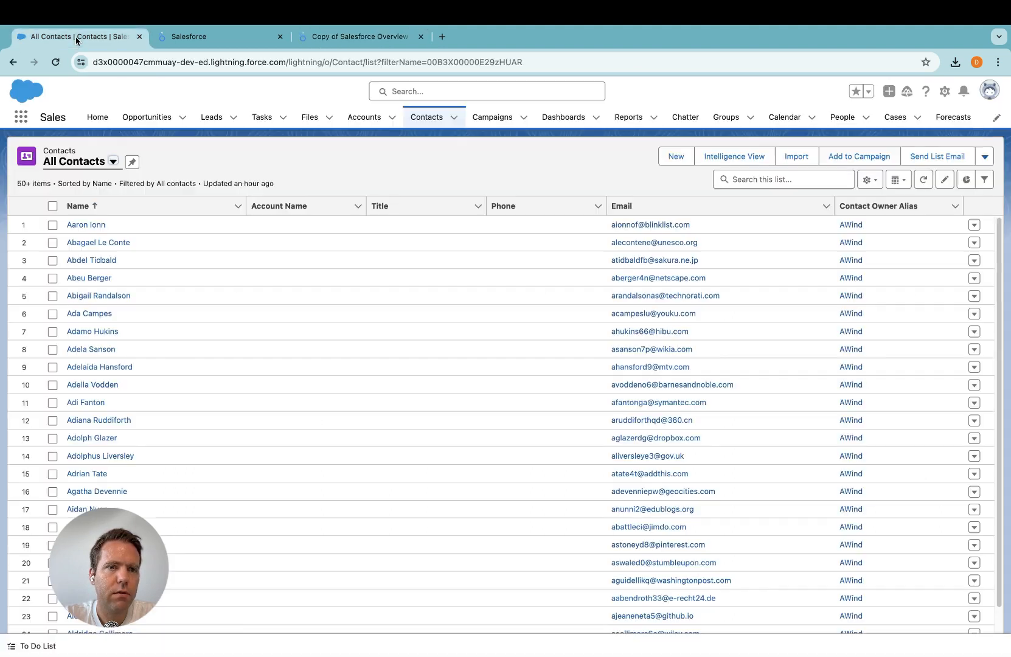
pyautogui.click(359, 36)
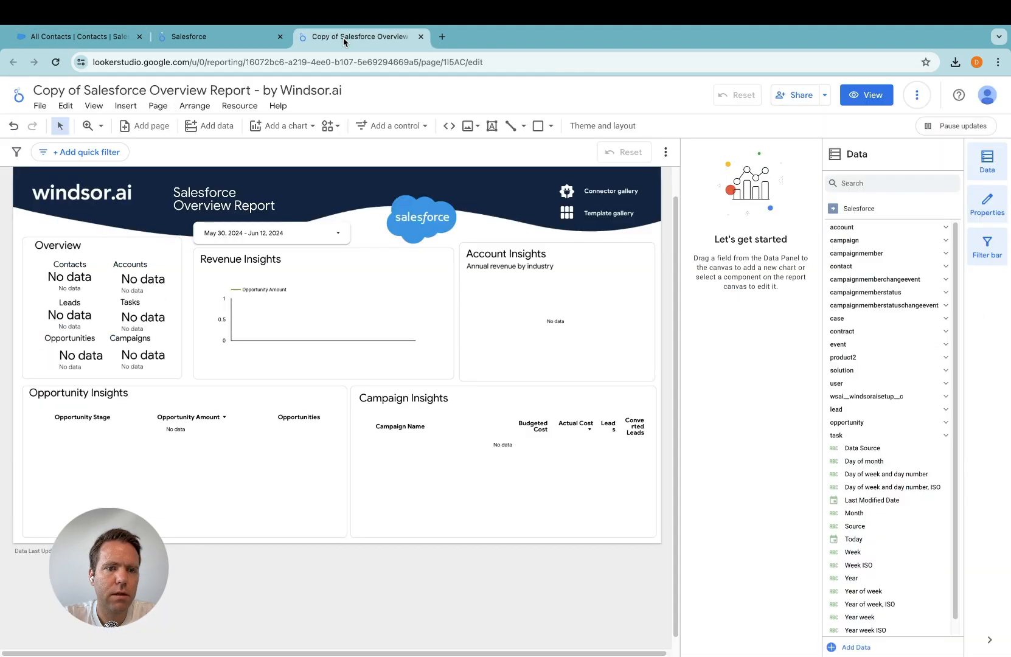
# Change the Opportunity Insights table's dimension from Opportunity Stage to Contact First Name.
pyautogui.click(174, 465)
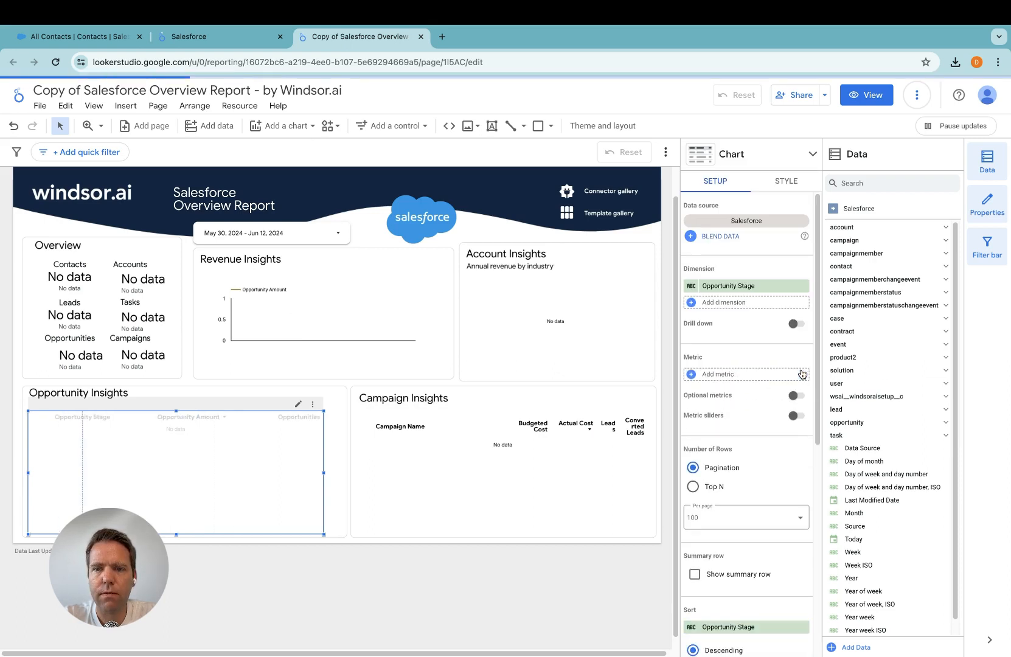
pyautogui.click(729, 285)
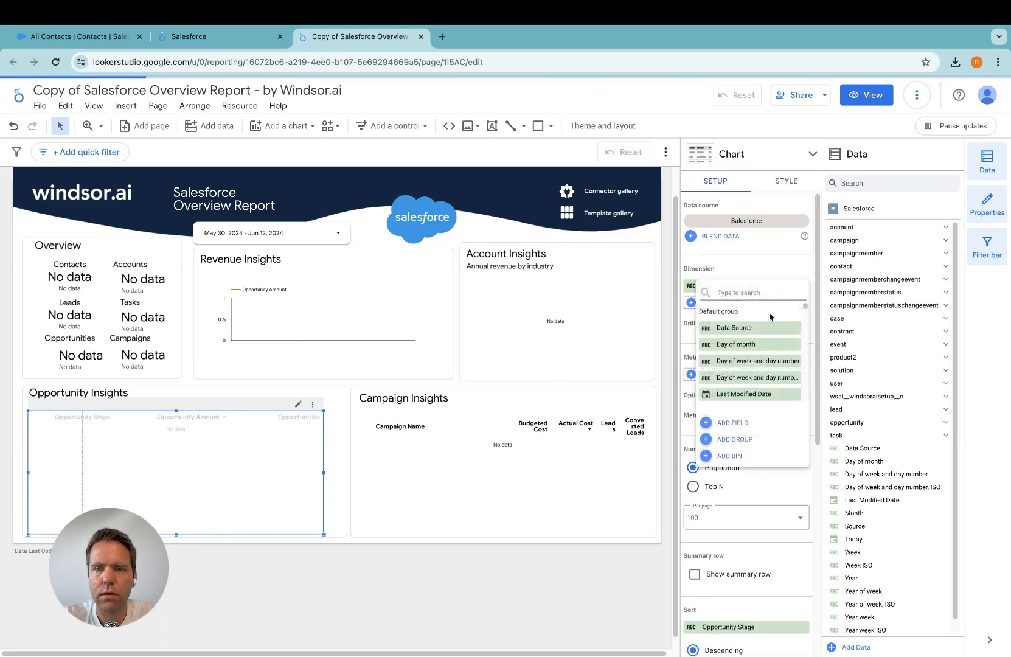
pyautogui.write('contact')
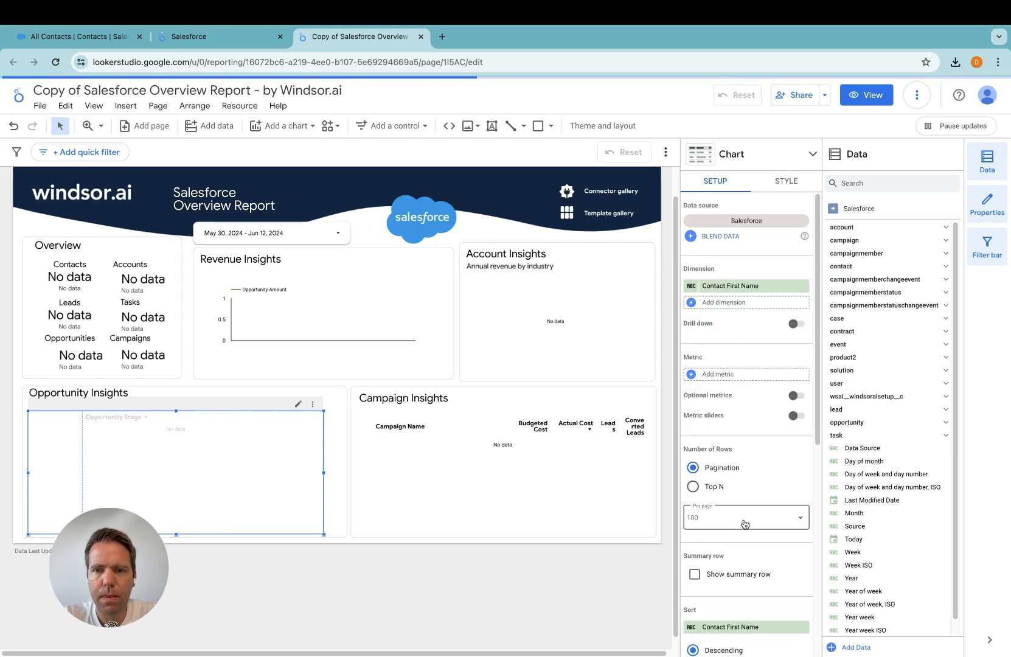
pyautogui.click(271, 232)
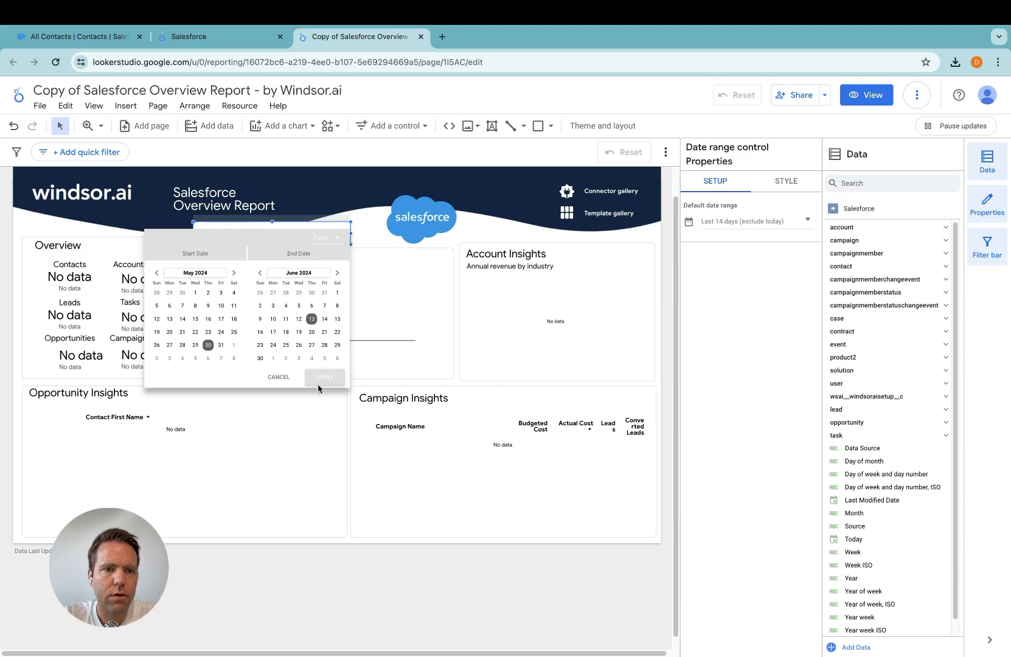
# Apply the date range May 29 – Jun 13, 2024 so the table fills with contact first names.
pyautogui.click(325, 378)
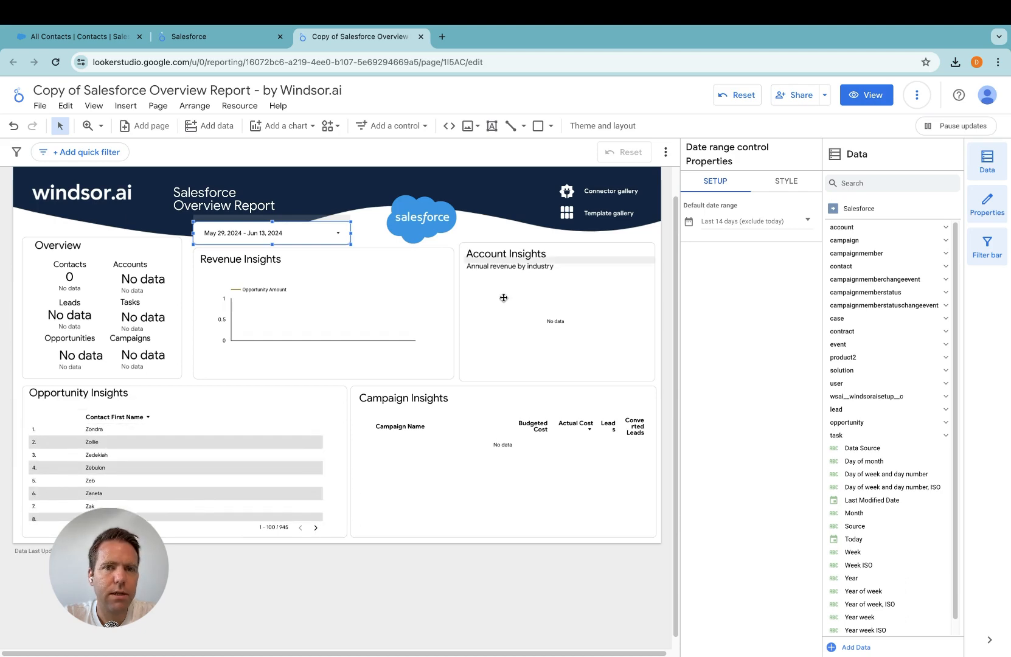
pyautogui.moveTo(268, 308)
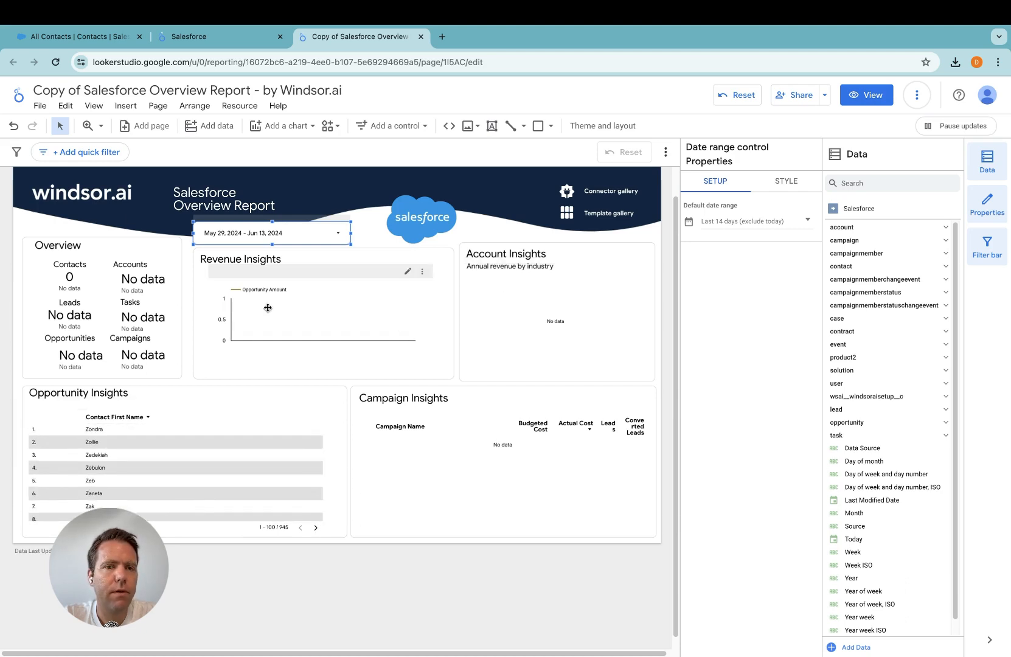
pyautogui.moveTo(496, 292)
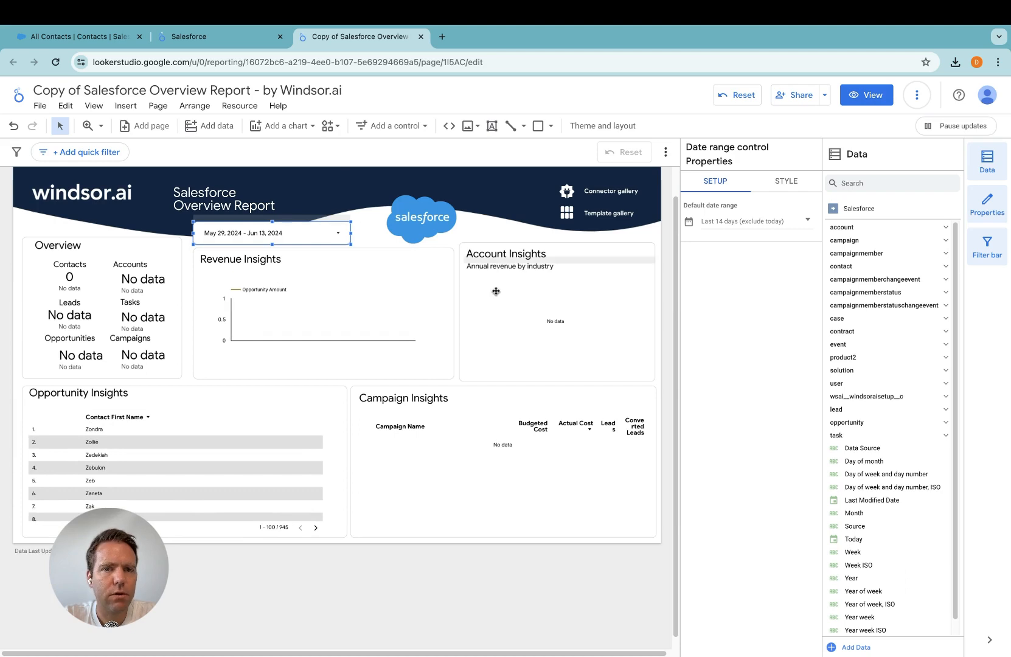
pyautogui.moveTo(454, 390)
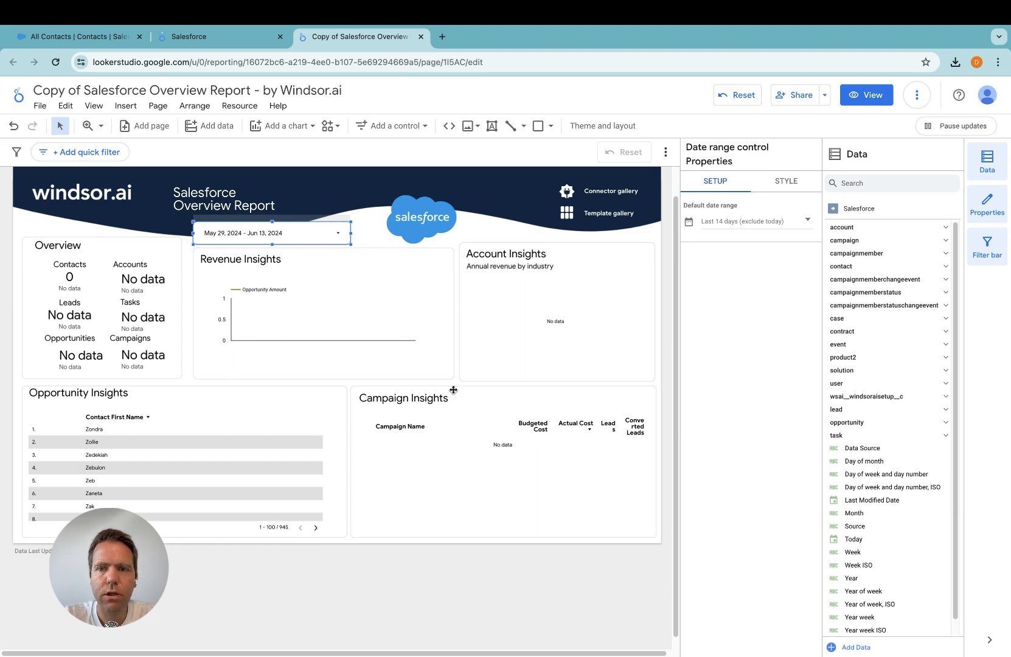
pyautogui.moveTo(425, 341)
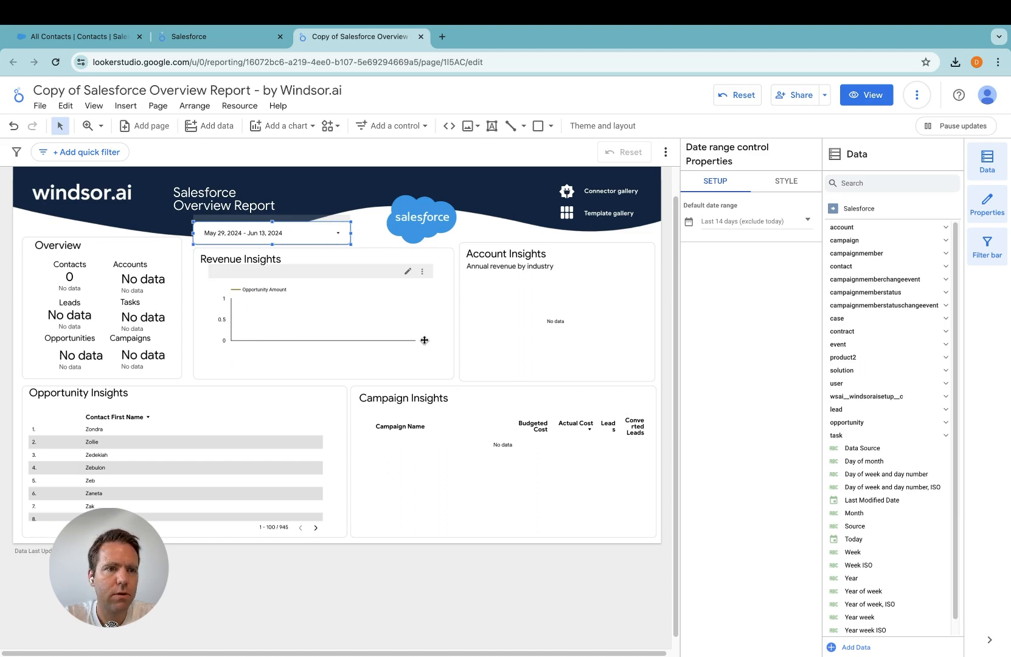